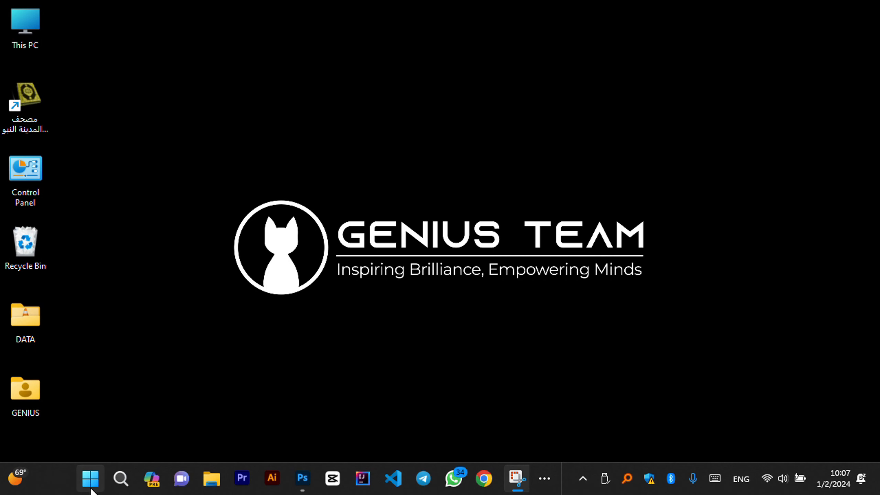
Step: Open the Start menu from the taskbar, showing pinned apps and recommended files
click(90, 478)
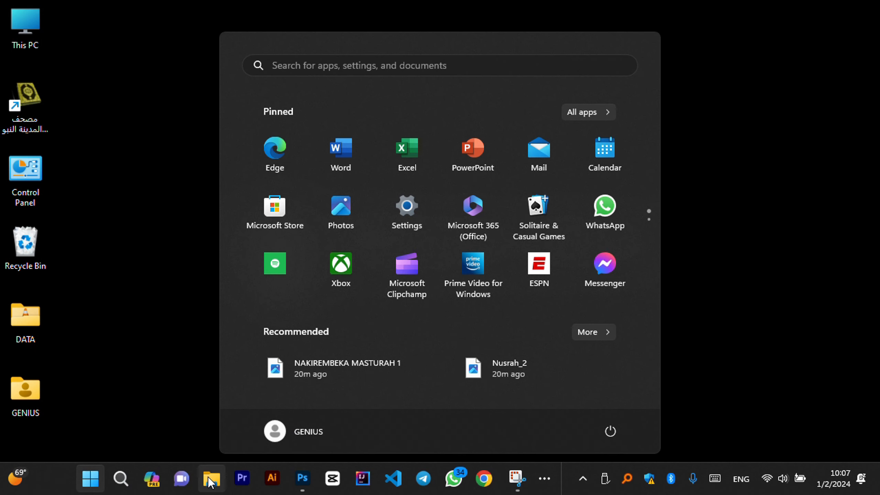
mouse_move(610, 432)
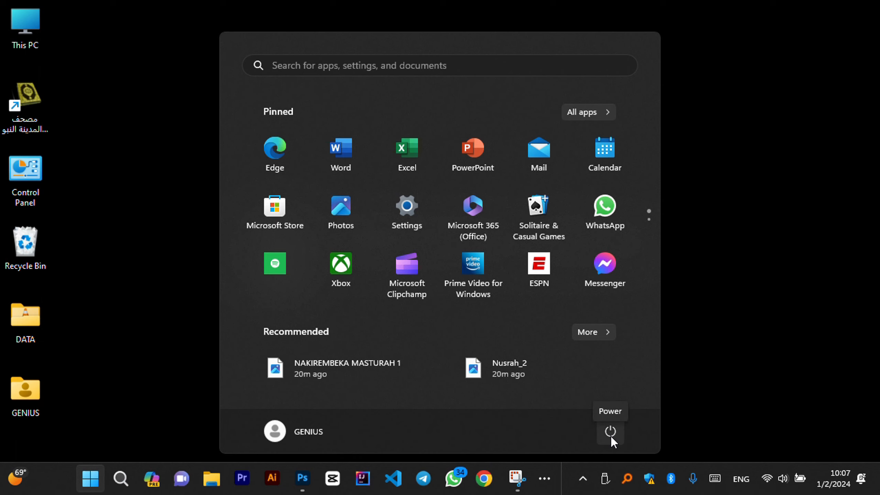
Step: Open the Power flyout listing Sleep, Shut down and Restart, with Shut down highlighted
click(610, 433)
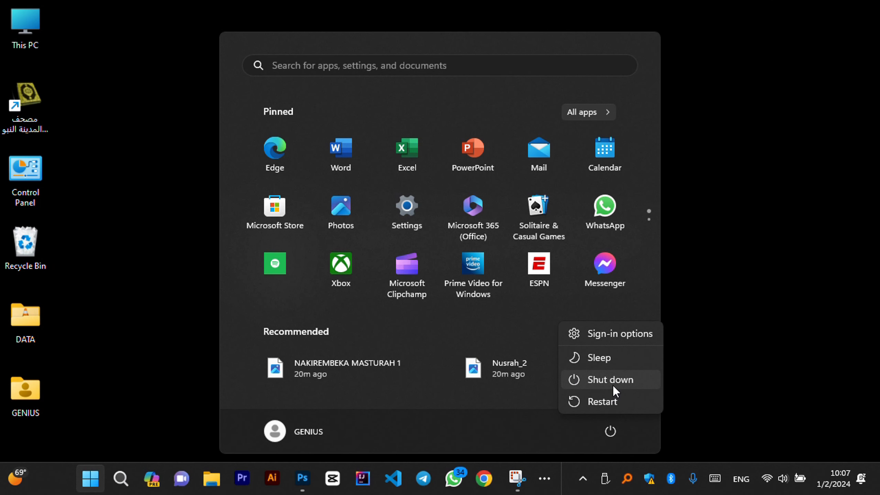
mouse_move(609, 379)
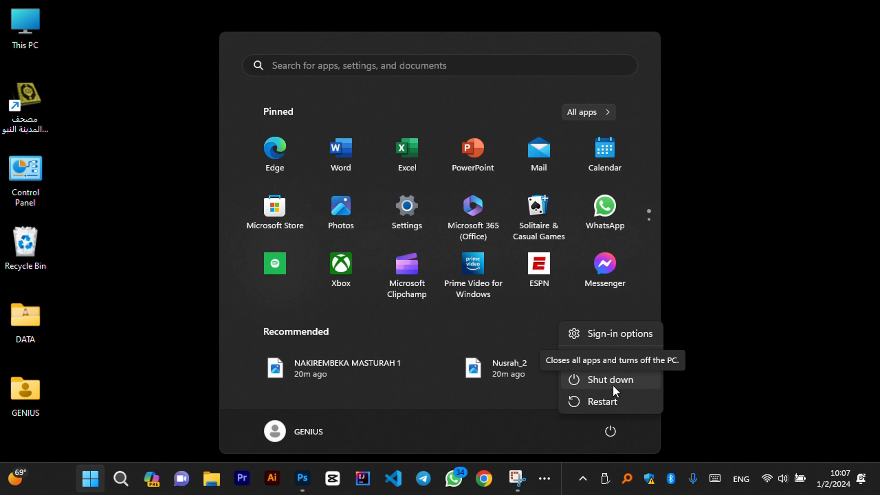